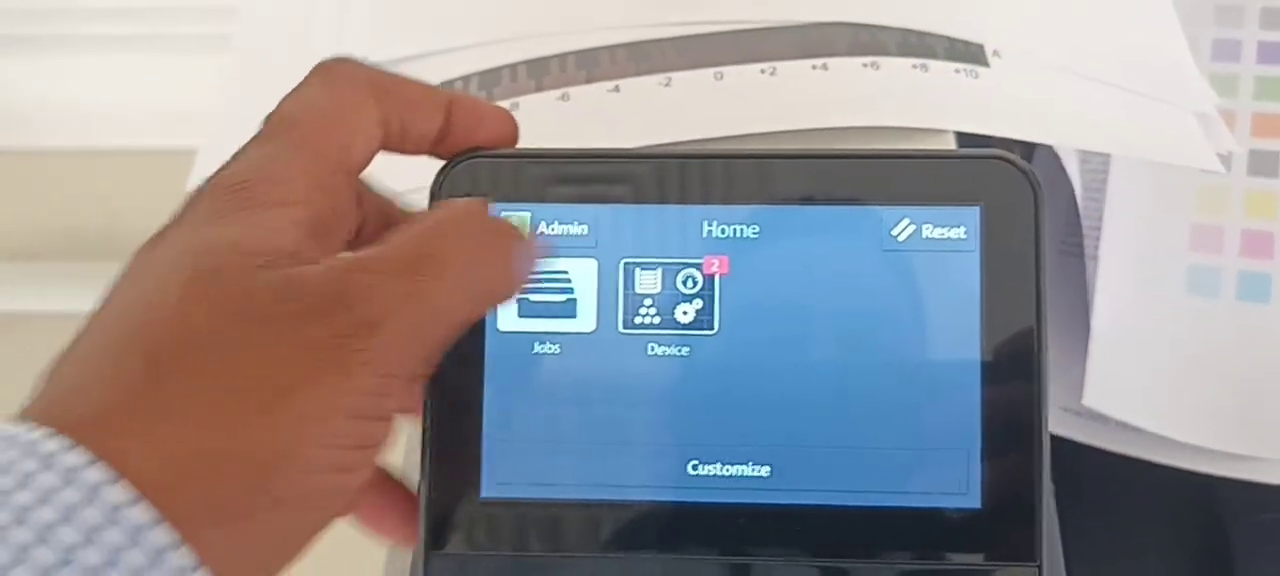
Step: Reach the Transfer Voltage Adjustment procedure through Device and Support, paper type Plain
left_click(664, 300)
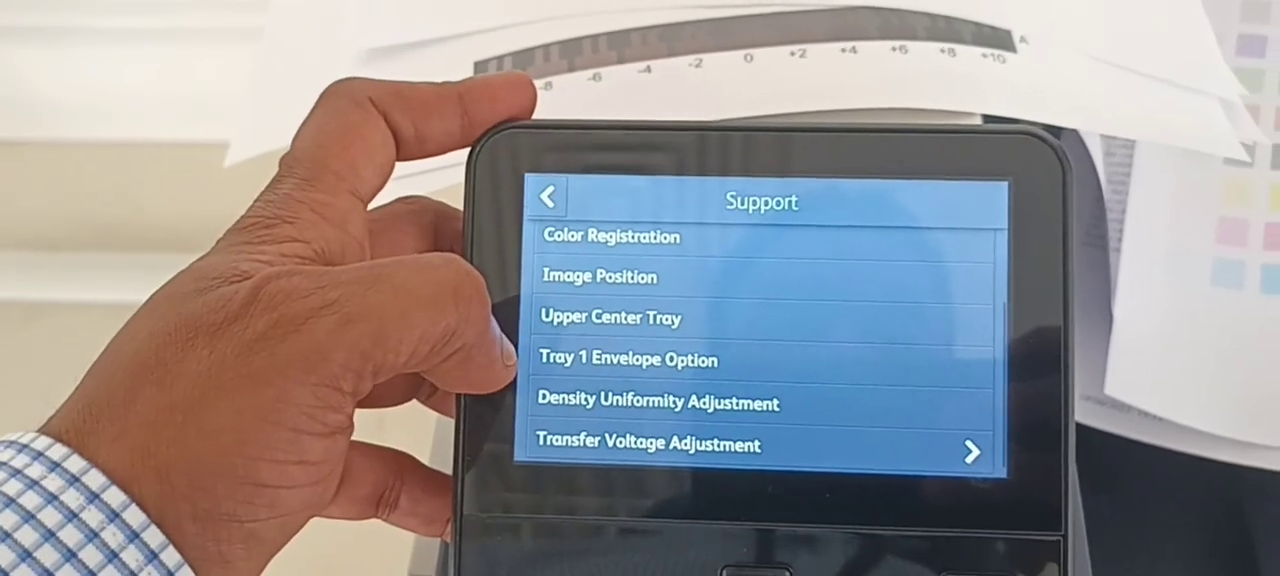
left_click(654, 444)
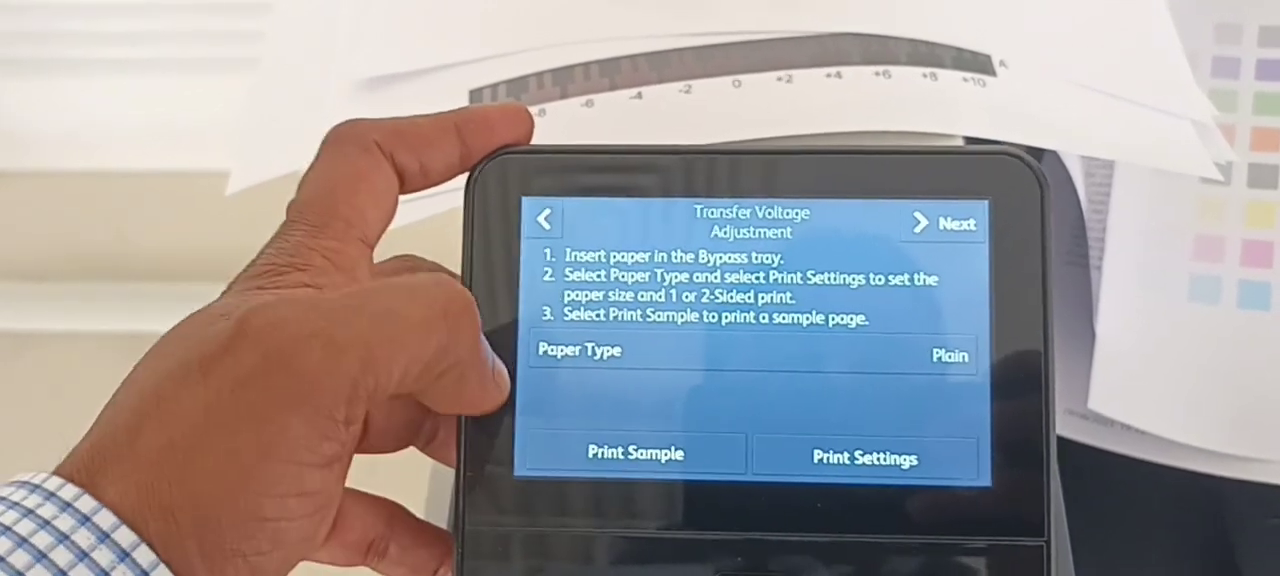
Step: Set the sample page to 2-Sided printing on A4 in Print Settings
left_click(632, 452)
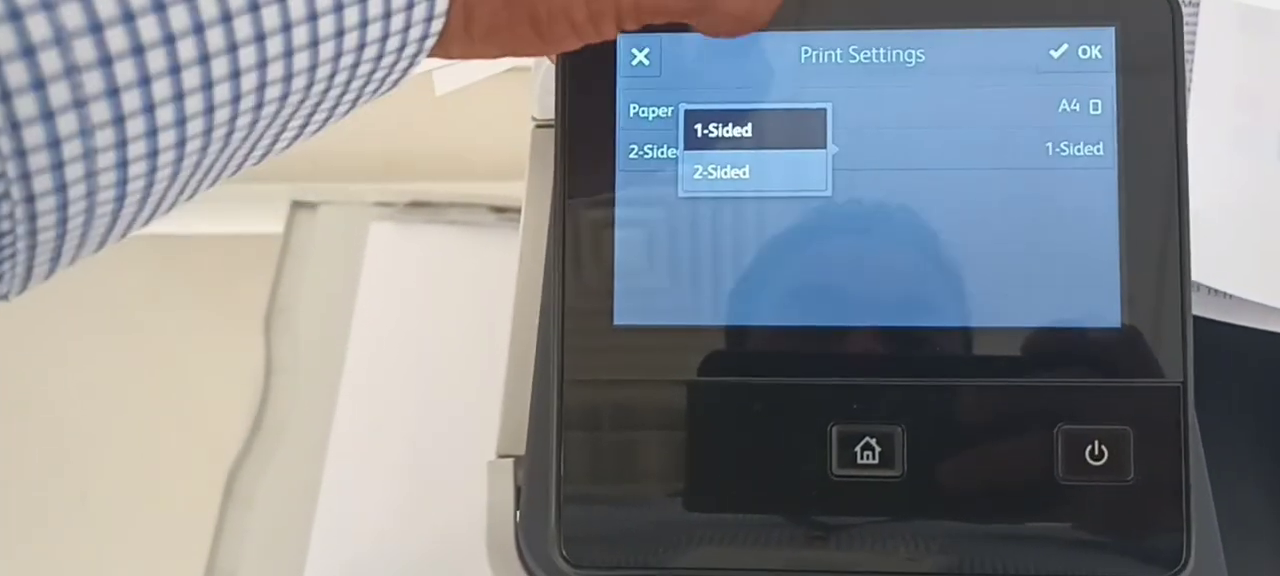
left_click(720, 172)
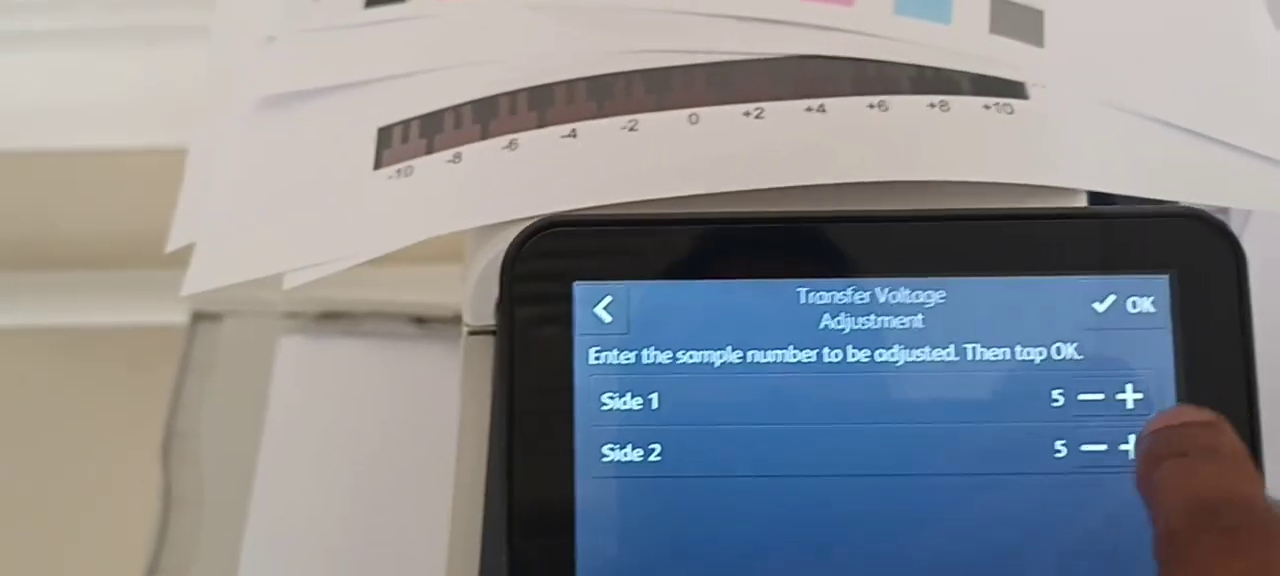
Step: Lower the Side 2 sample number from 5 to 4, leaving Side 1 at 5
left_click(1096, 470)
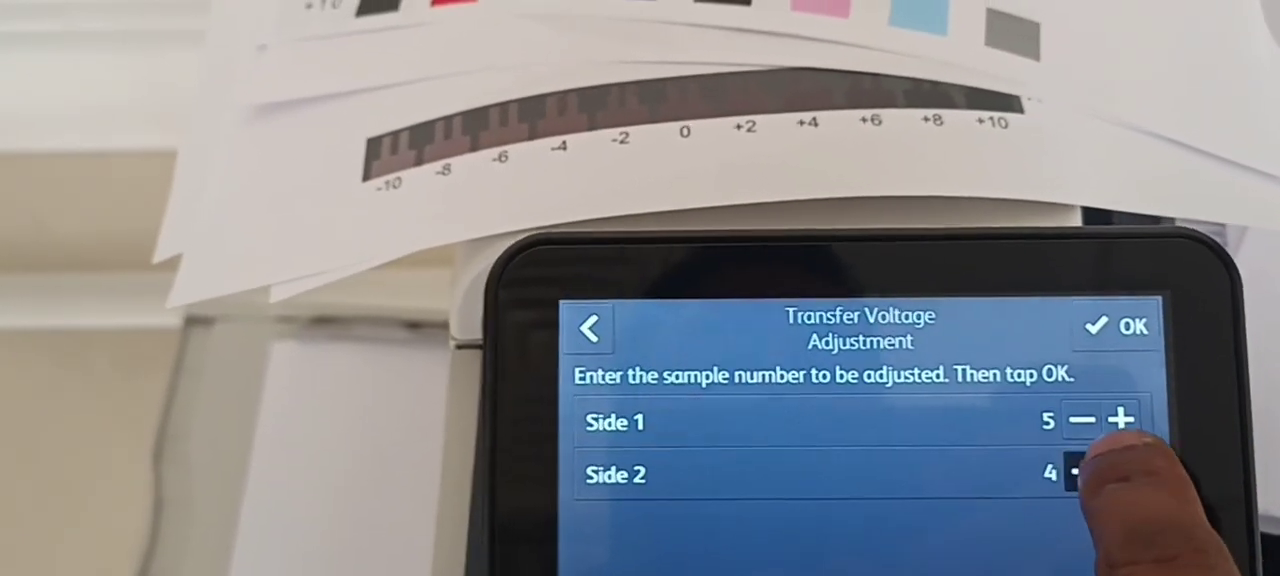